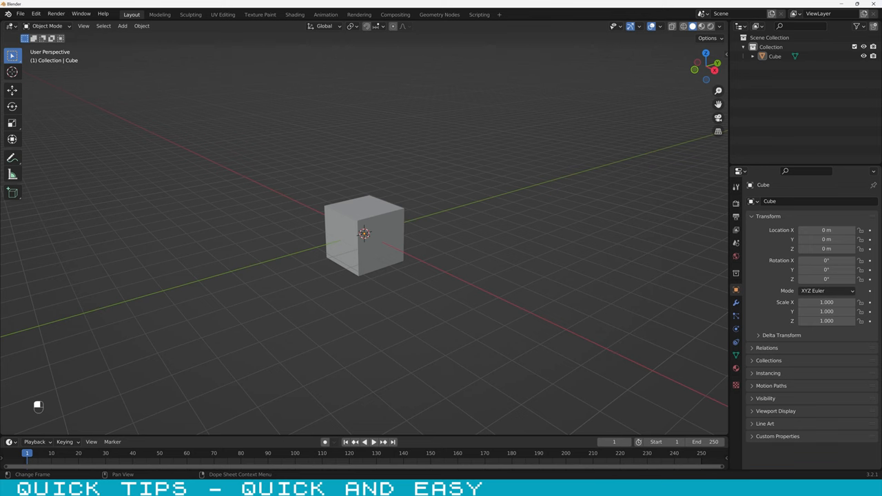
mouse_move(255, 235)
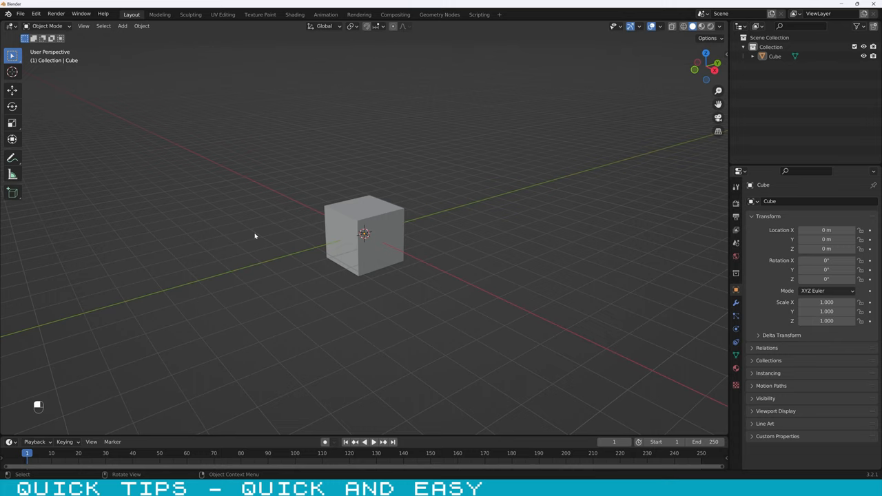
mouse_move(304, 215)
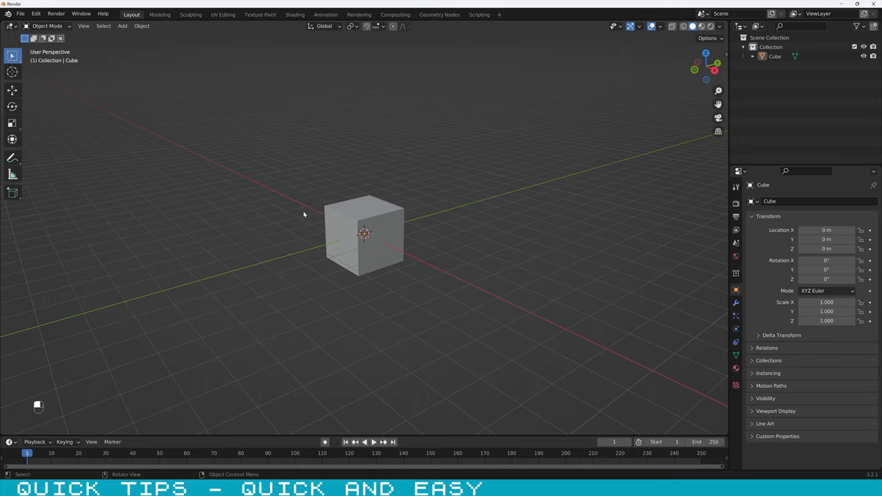
Step: Select the default cube and enter Edit Mode on its mesh
left_click(363, 234)
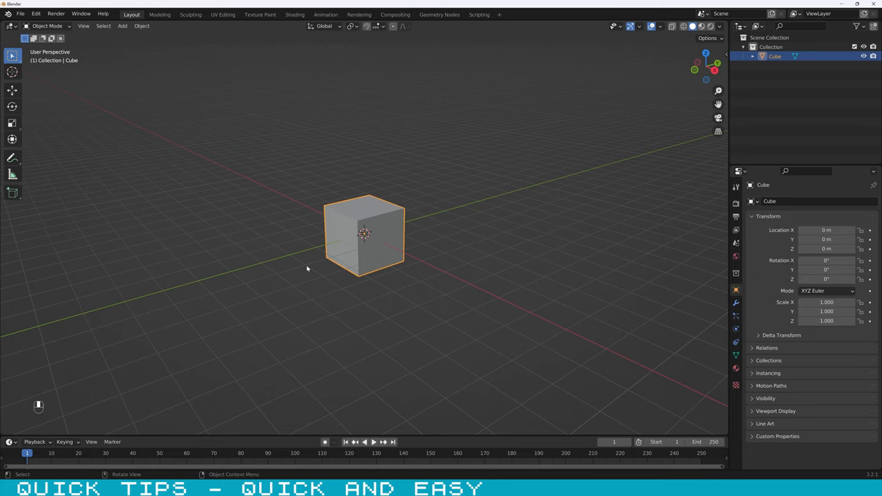
key("Tab")
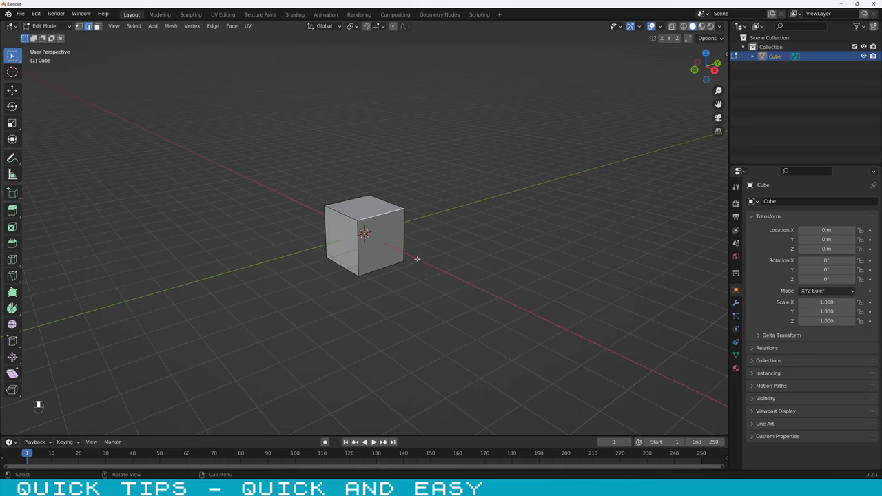
Step: Bevel the cube's top edge with Ctrl+B and confirm the chamfer width
key("ctrl+b")
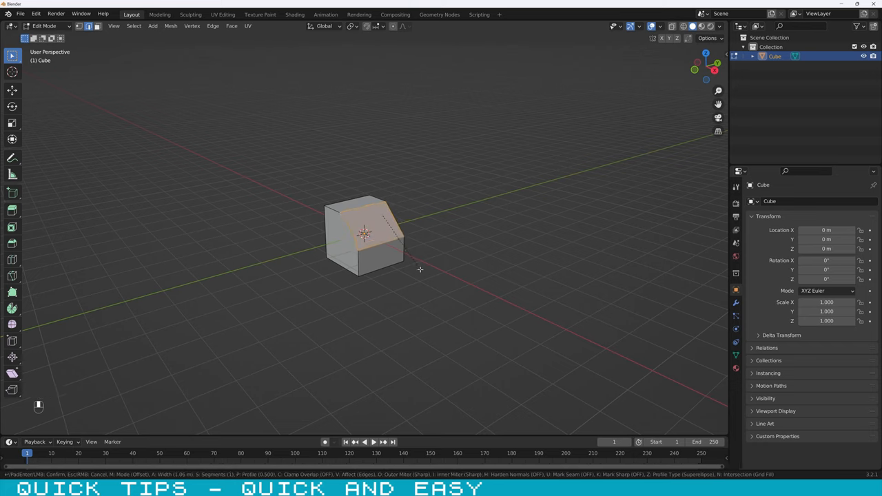
left_click(420, 269)
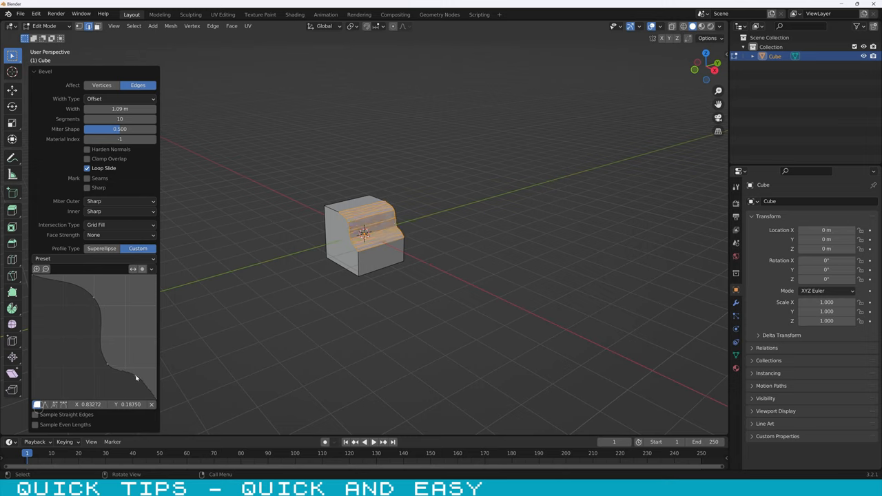
Step: Drag a point on the custom bevel profile curve to reshape the edge into steps
left_click_drag(135, 377, 92, 367)
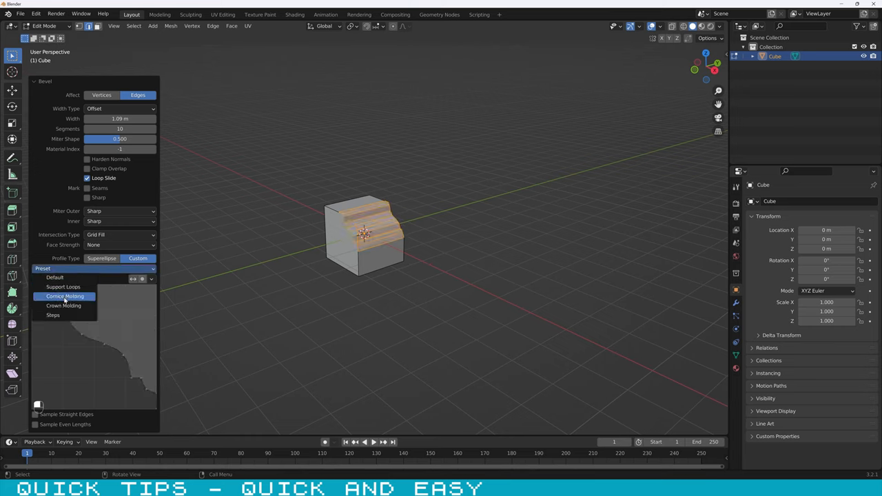
Step: Apply the Cornice Molding preset to the bevel profile
left_click(63, 295)
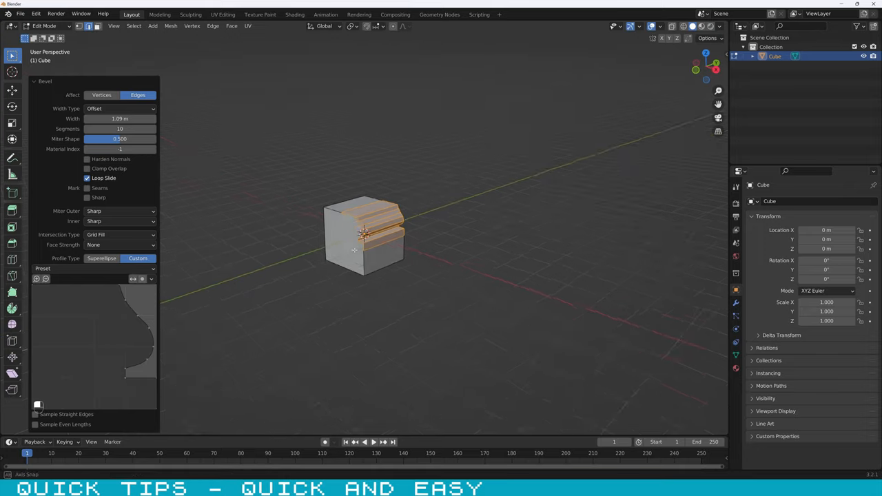